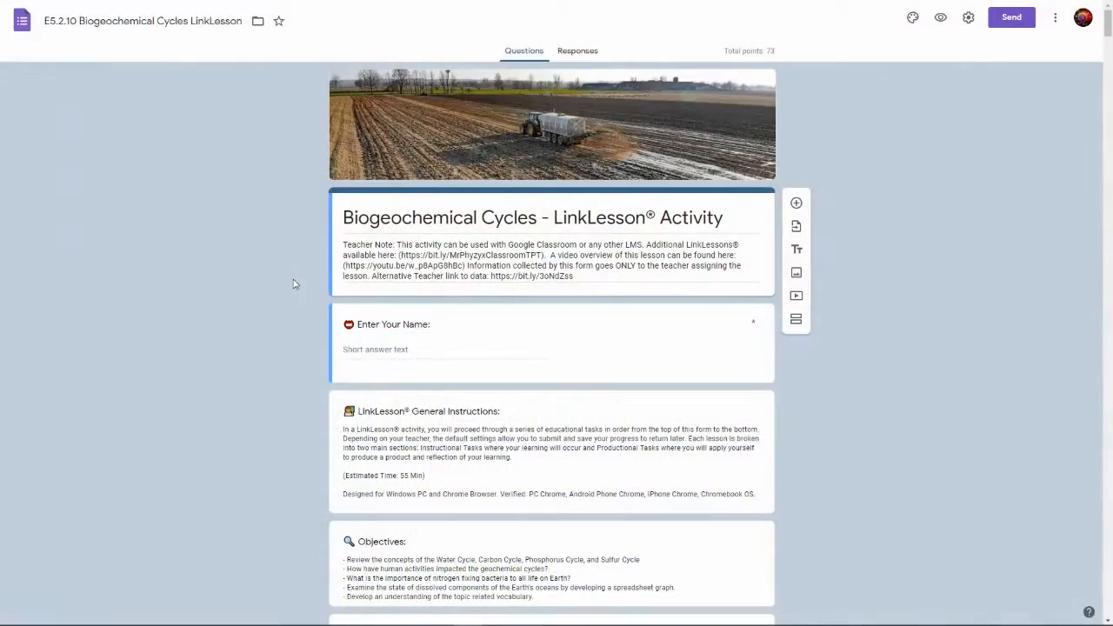
mouse_move(302, 277)
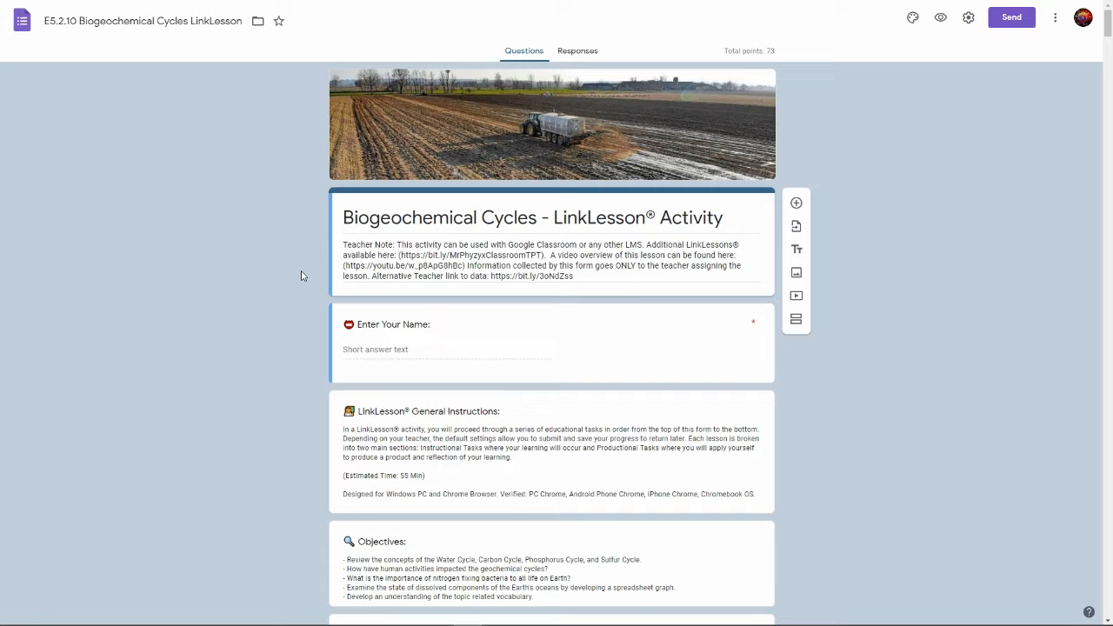
scroll(down, 3)
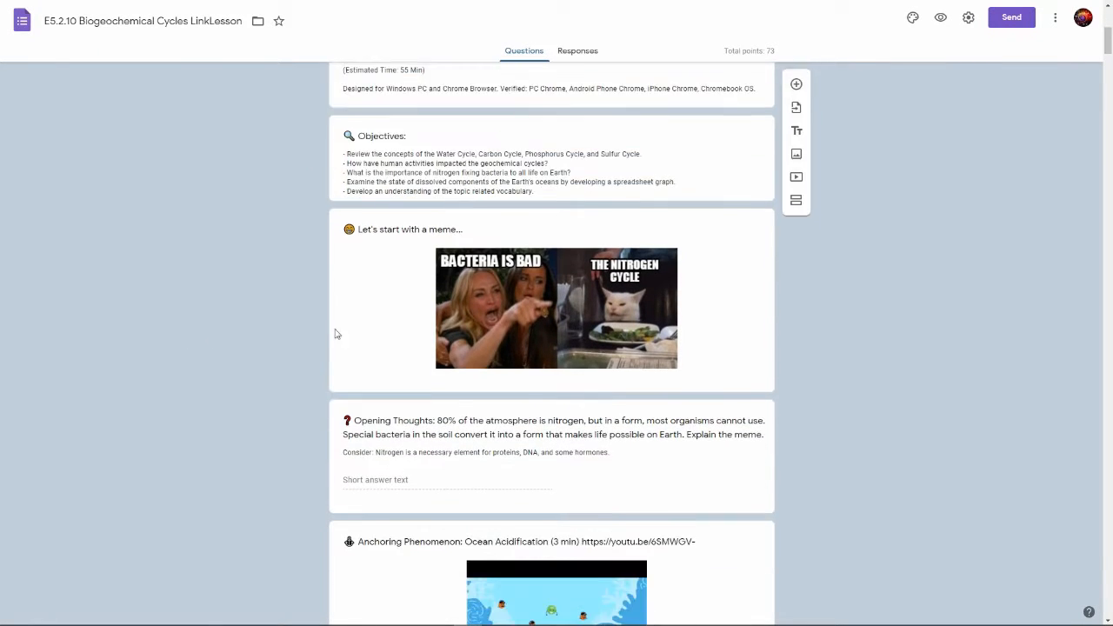
scroll(down, 3)
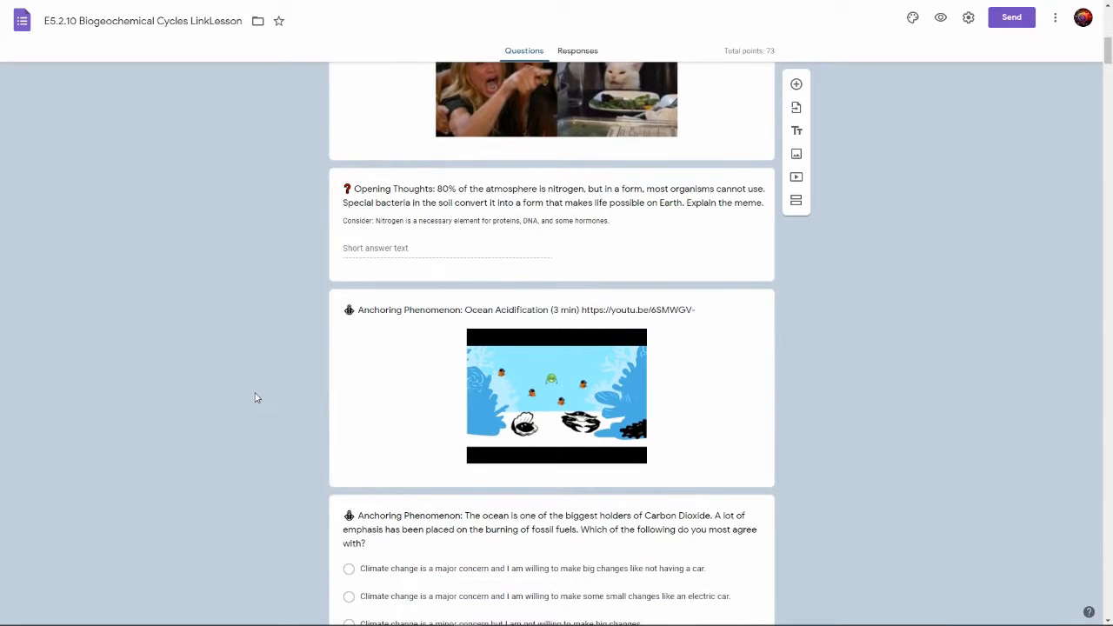
scroll(down, 3)
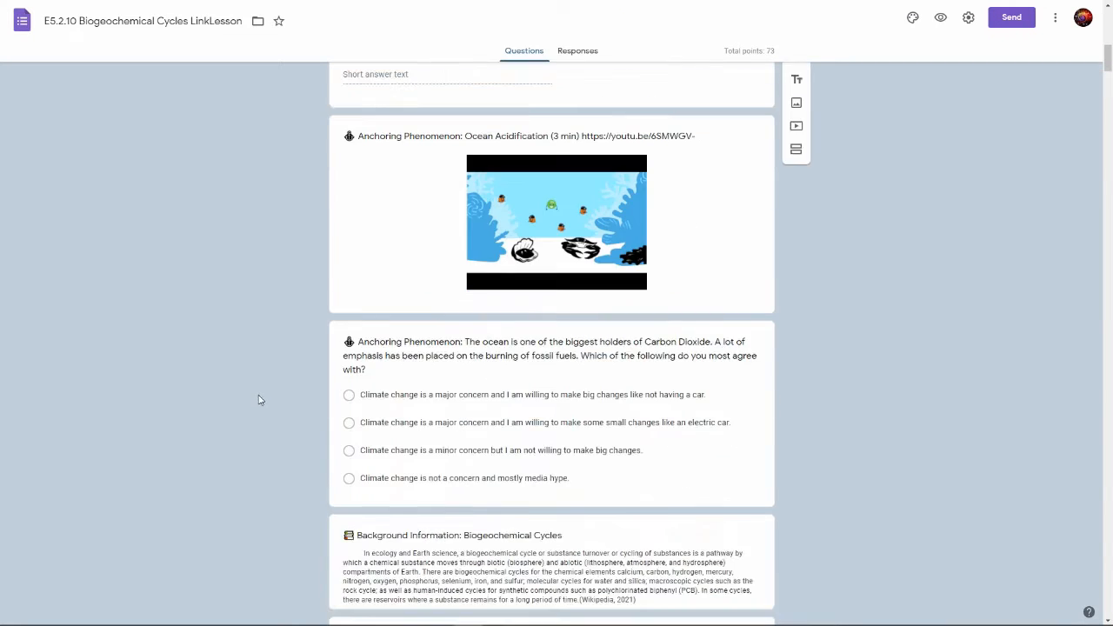
scroll(down, 3)
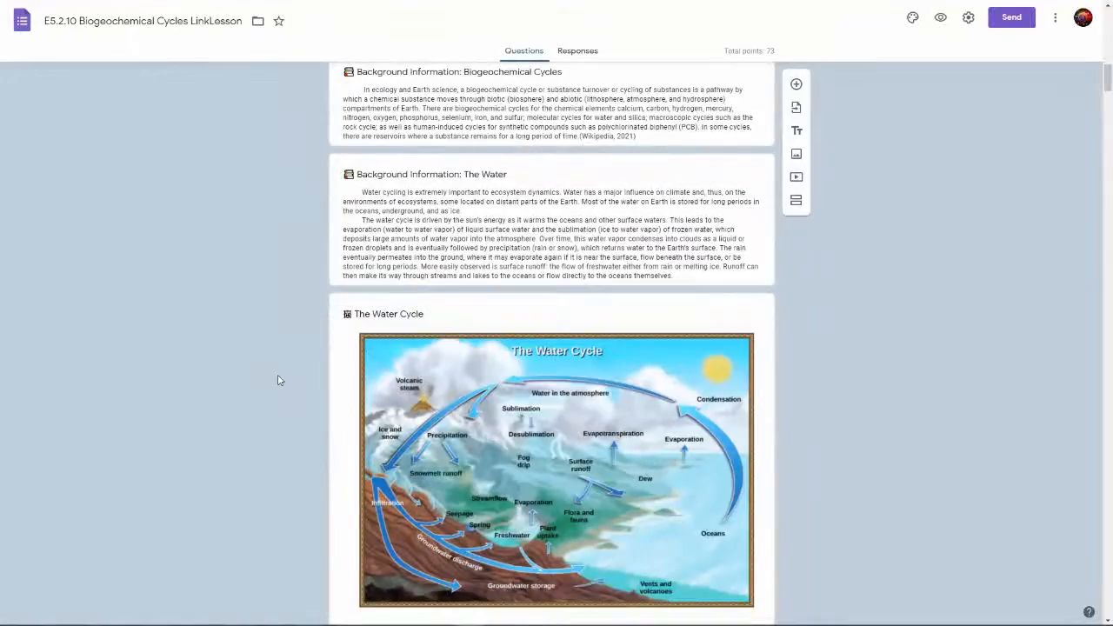
scroll(down, 3)
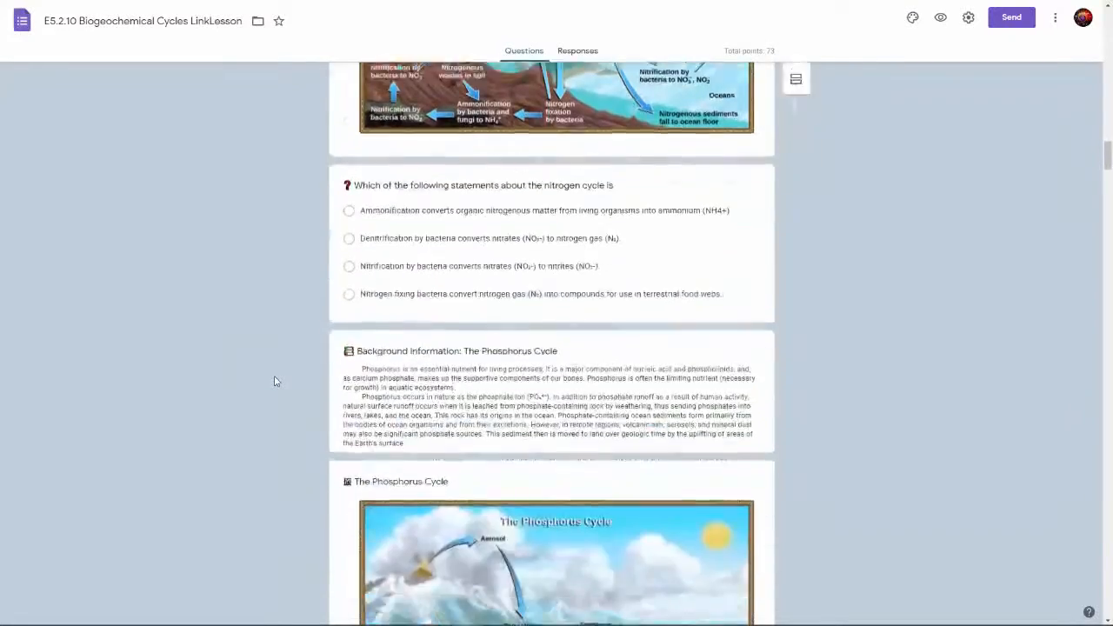
scroll(down, 3)
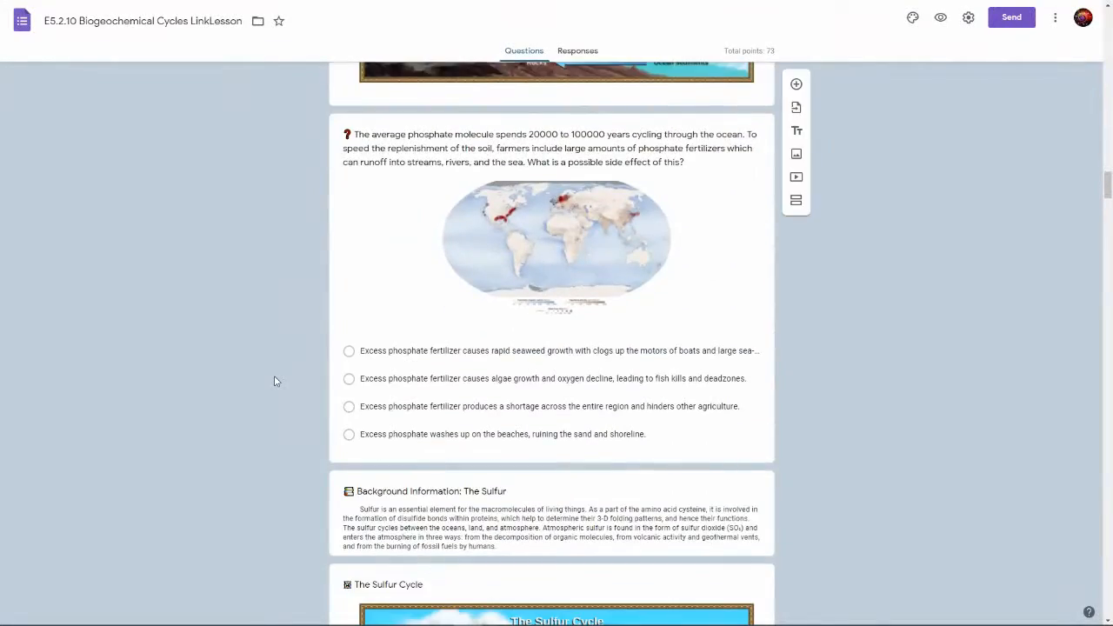
scroll(down, 3)
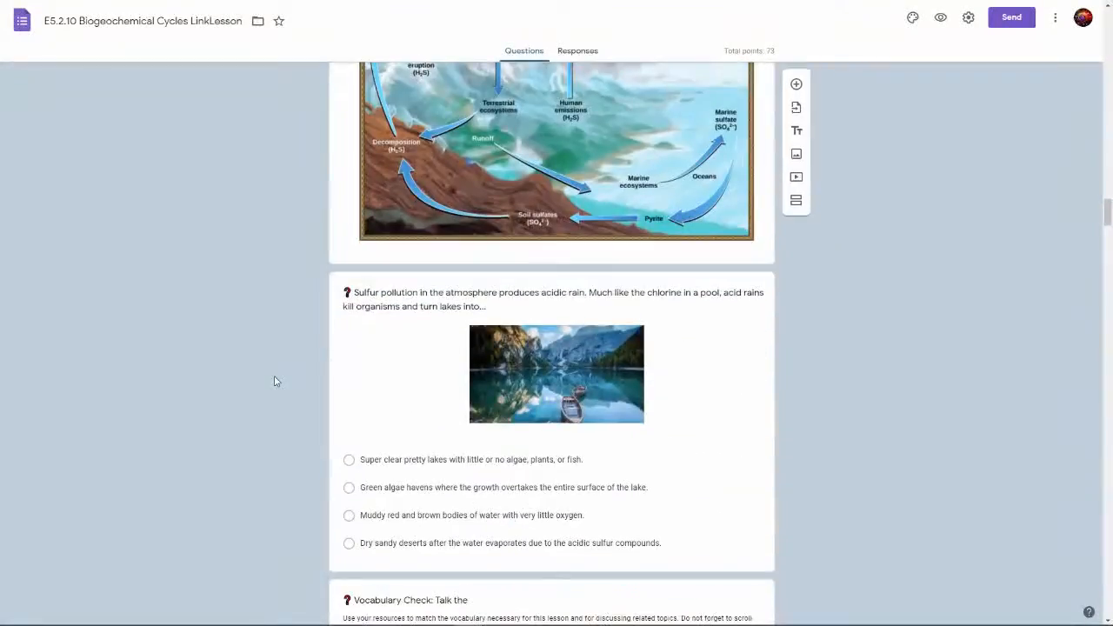
scroll(down, 3)
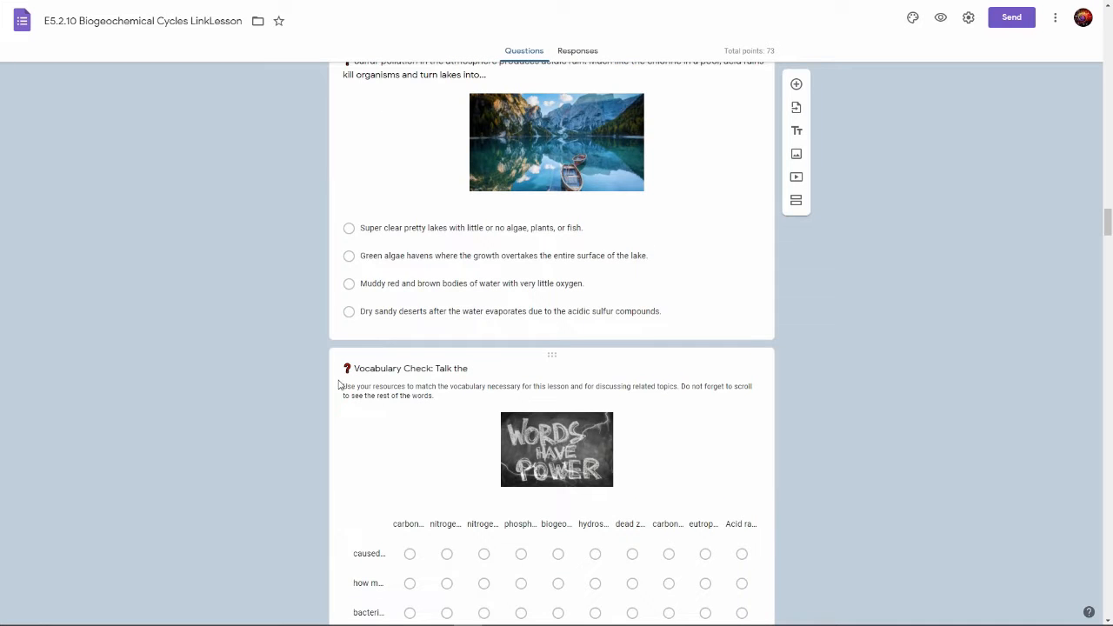
scroll(down, 3)
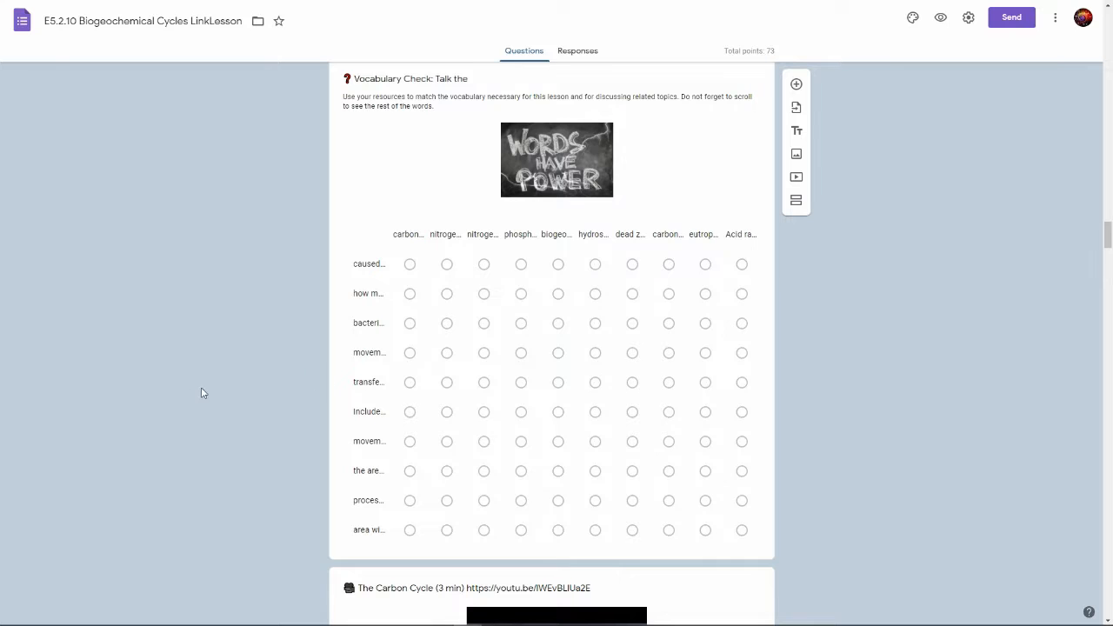
scroll(down, 3)
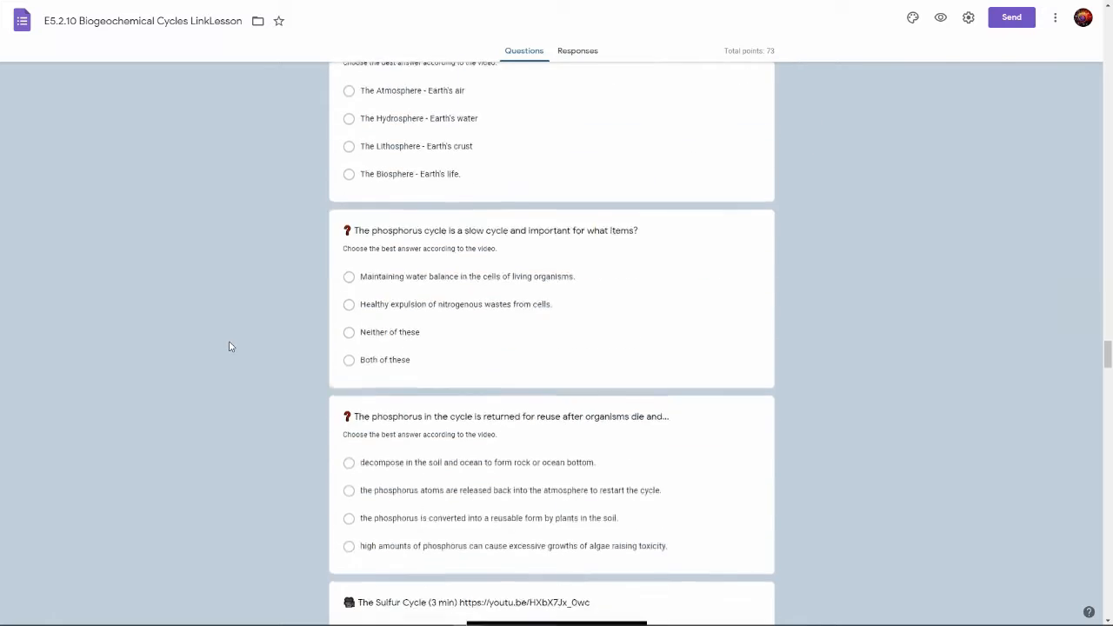
scroll(down, 3)
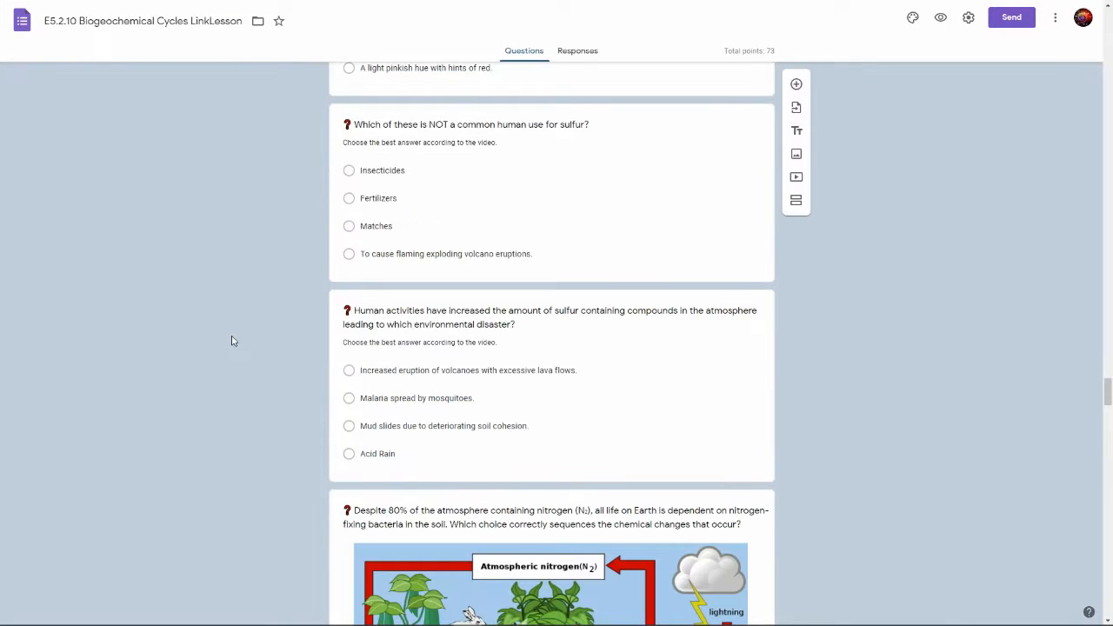
scroll(down, 3)
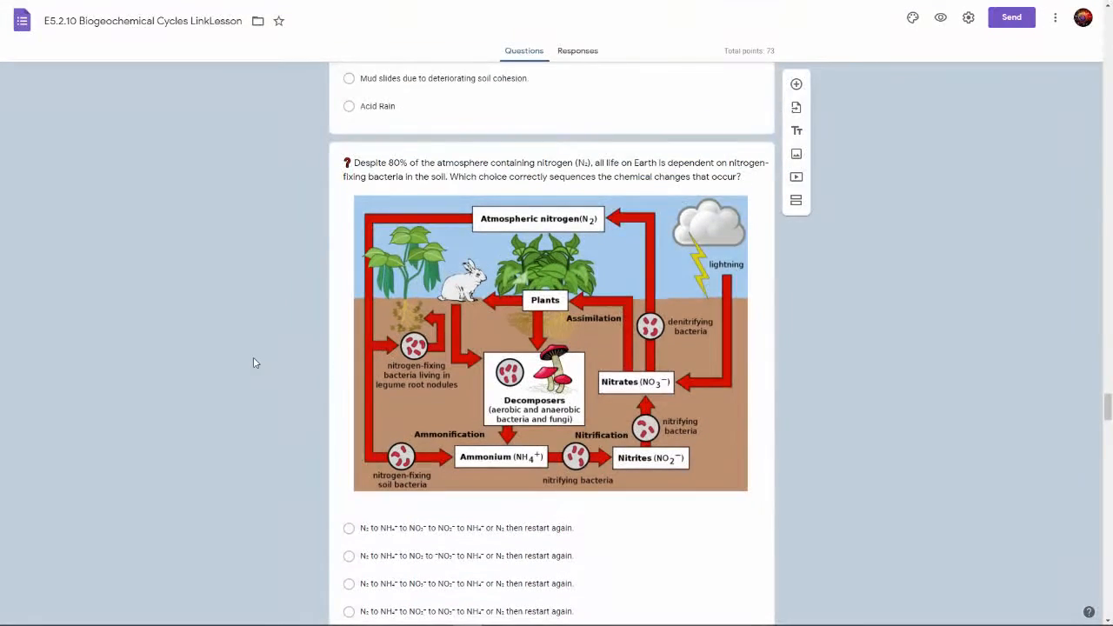
scroll(down, 3)
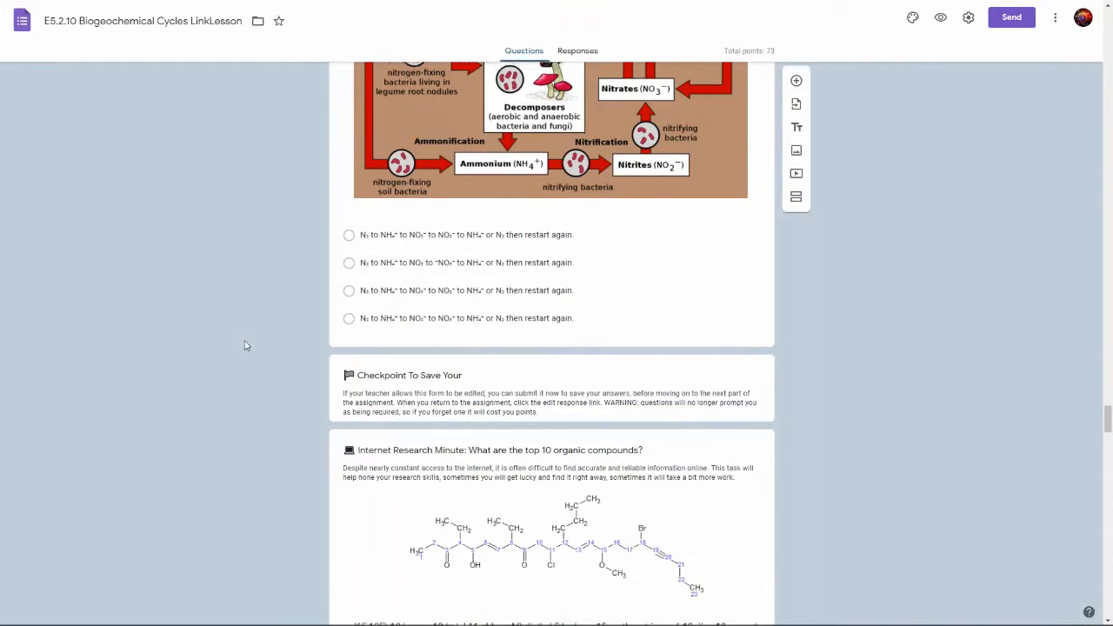
scroll(down, 3)
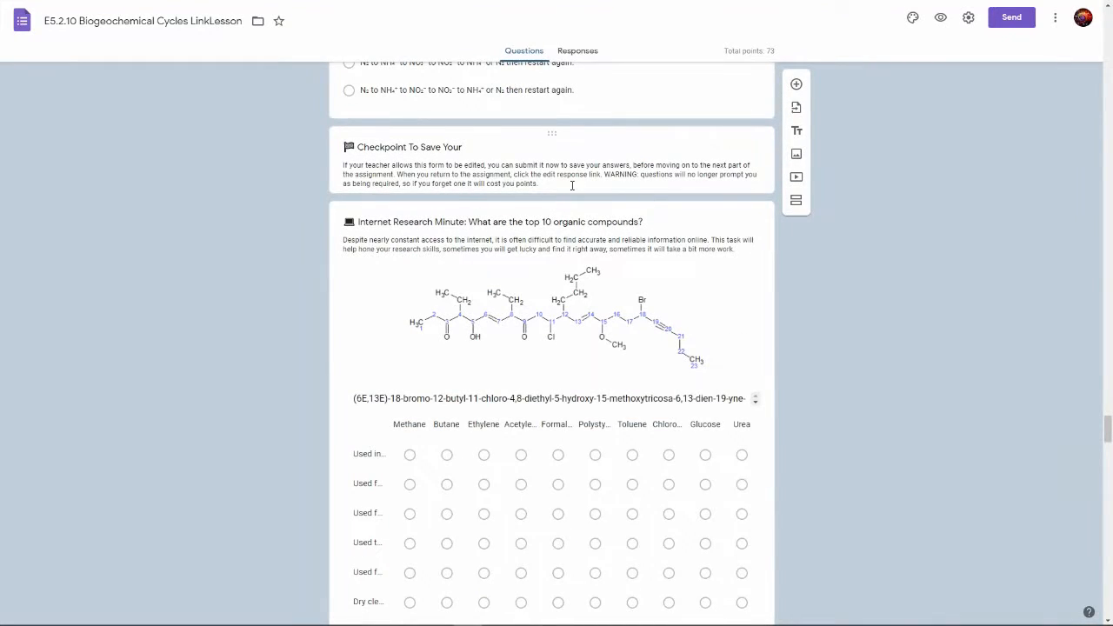
mouse_move(613, 192)
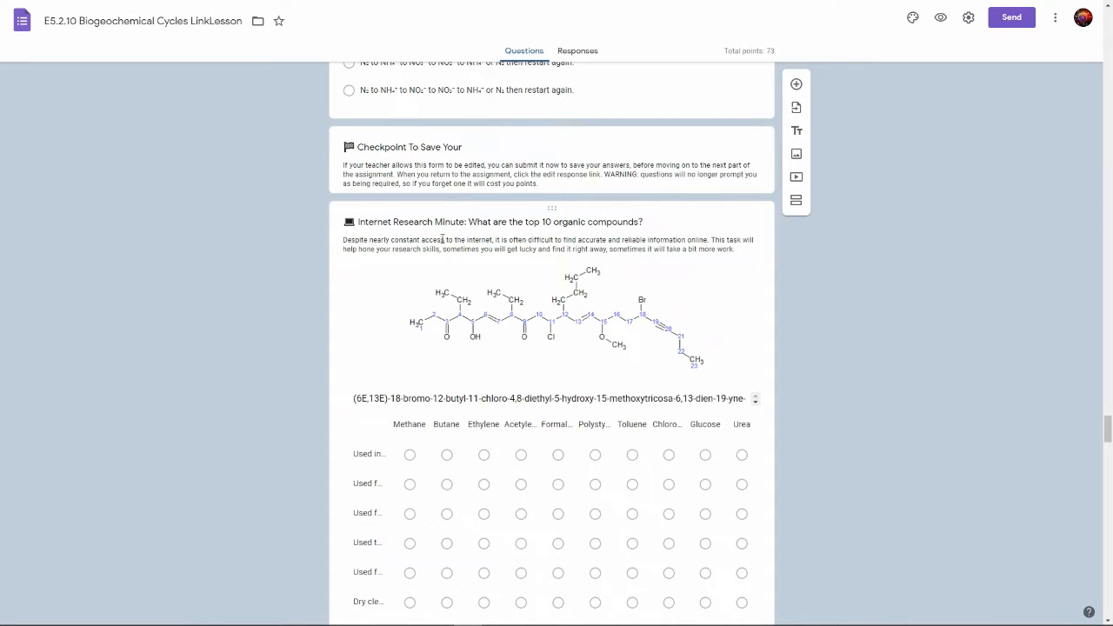
scroll(down, 3)
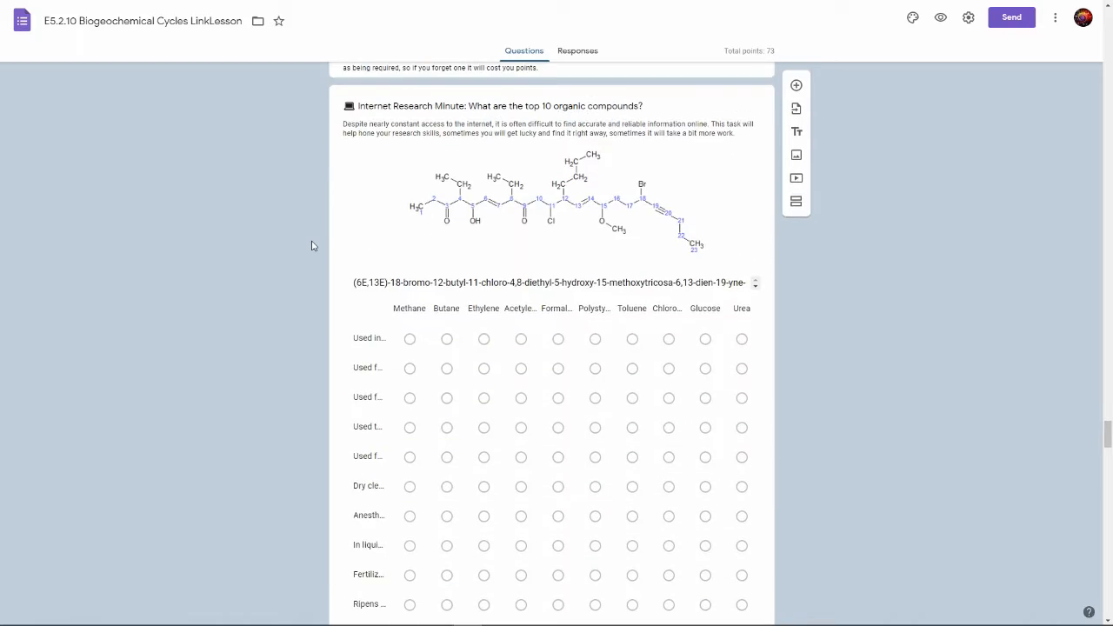
scroll(down, 3)
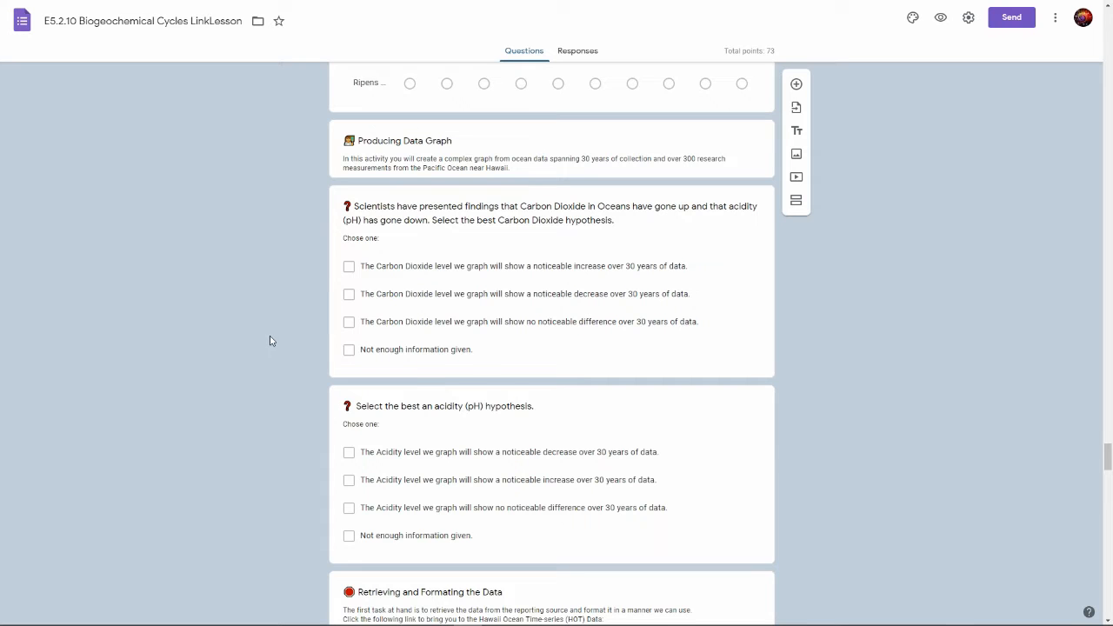
scroll(down, 3)
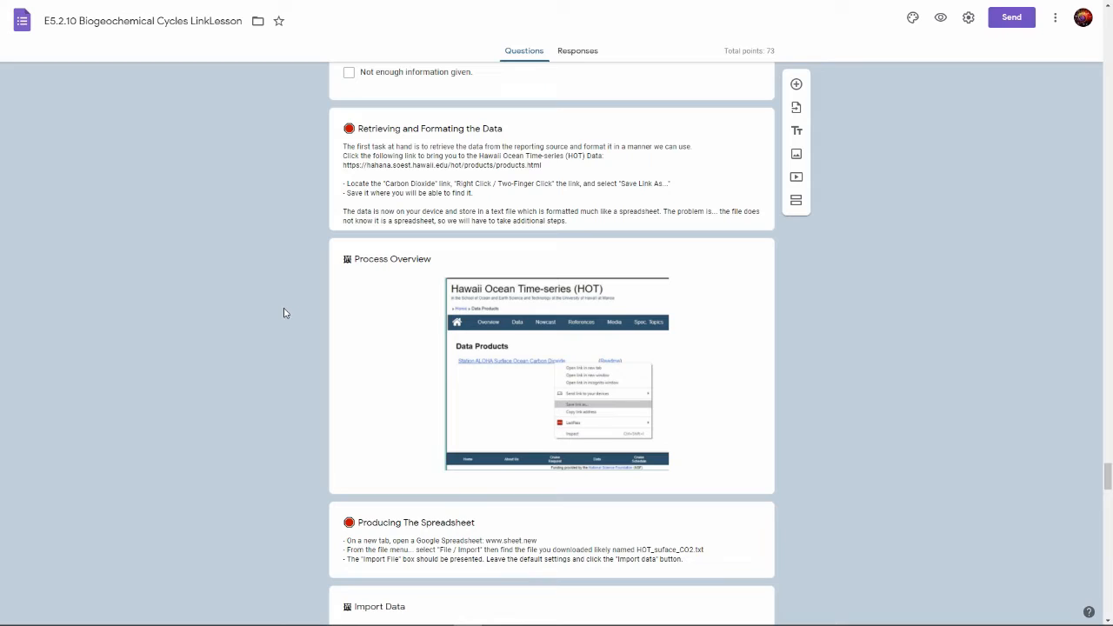
scroll(down, 3)
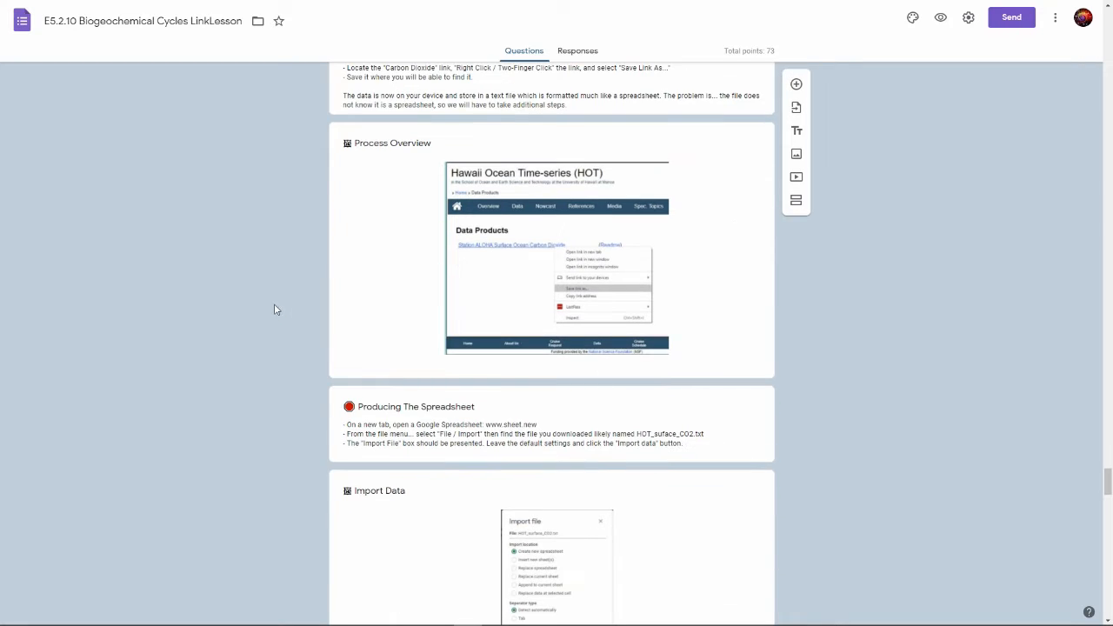
scroll(down, 3)
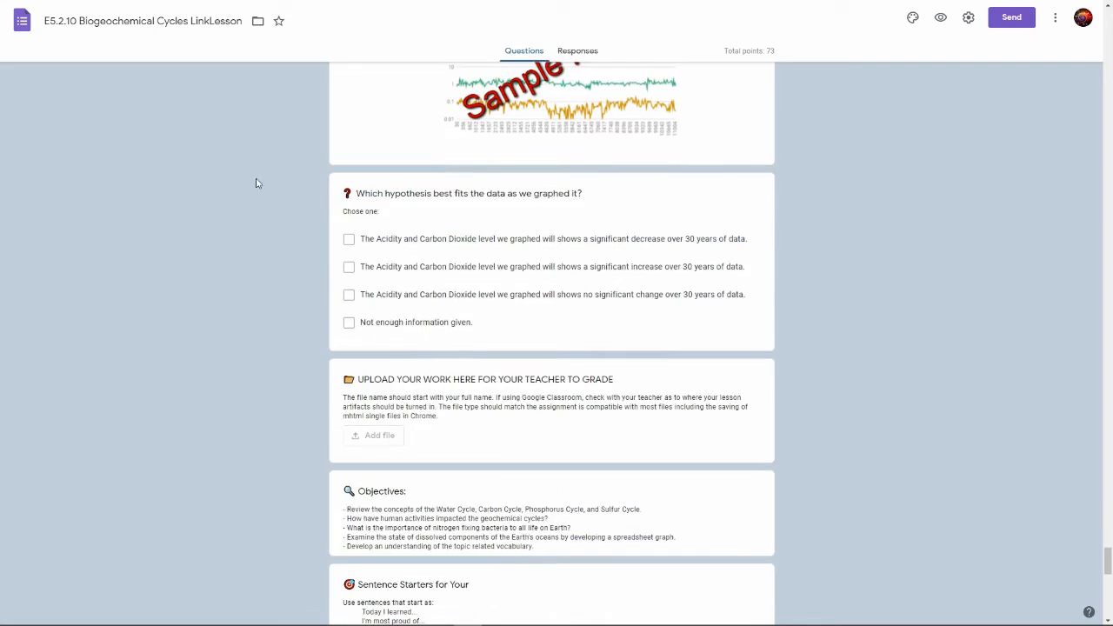
scroll(down, 3)
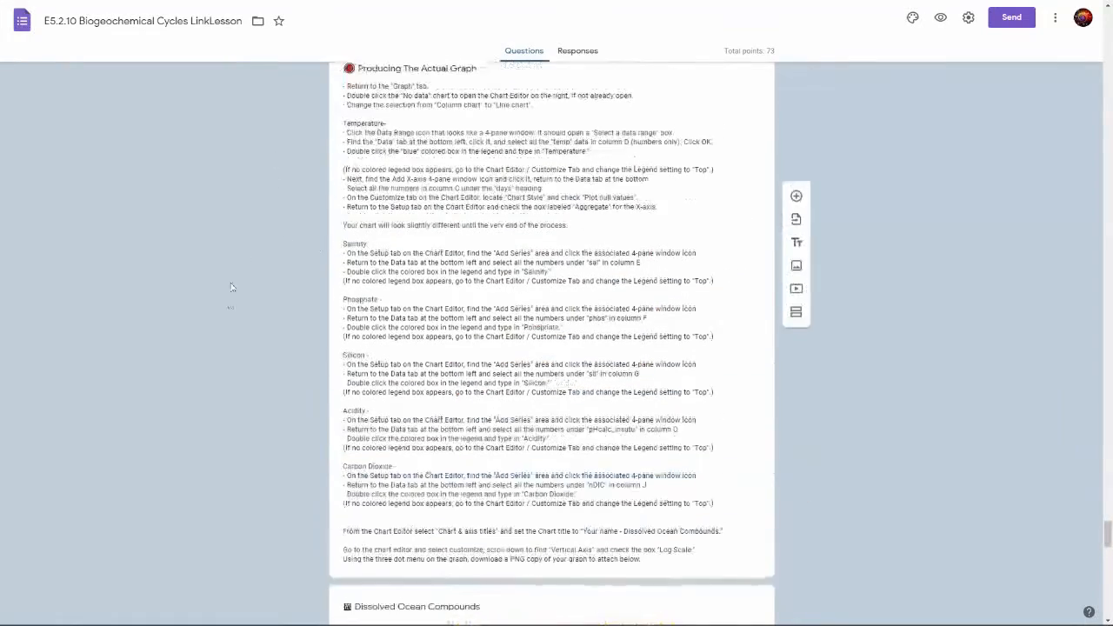
scroll(down, 3)
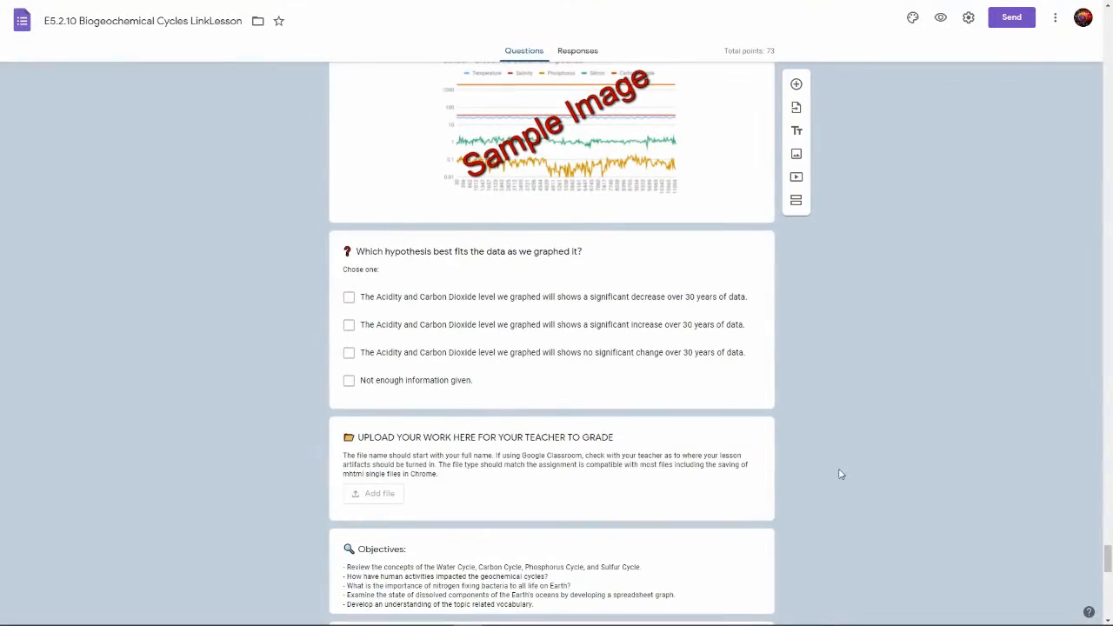
mouse_move(248, 428)
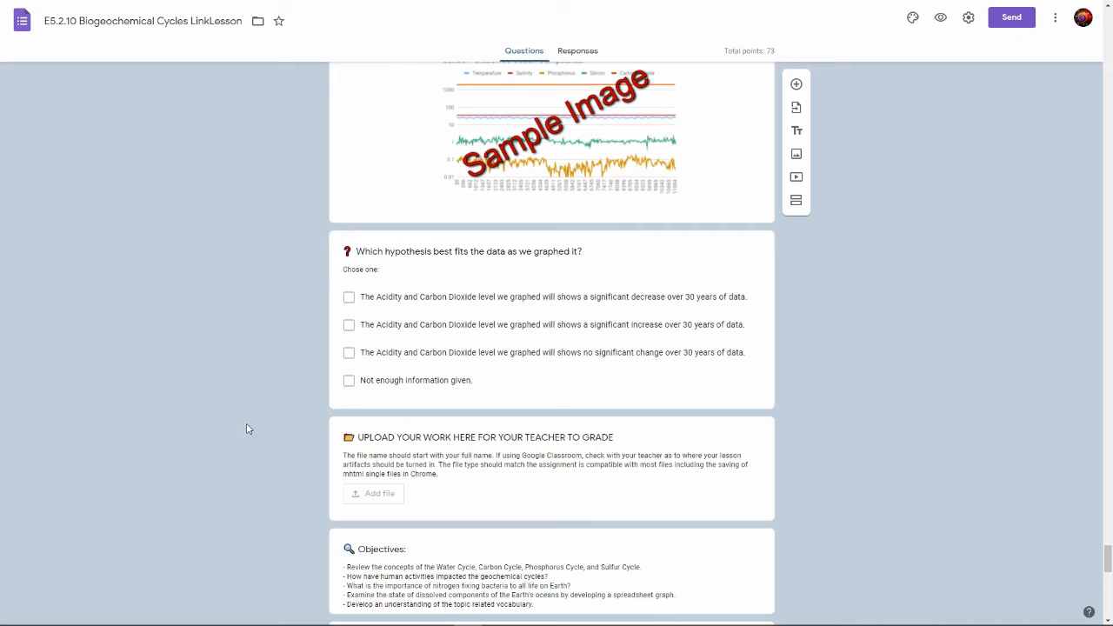
scroll(down, 3)
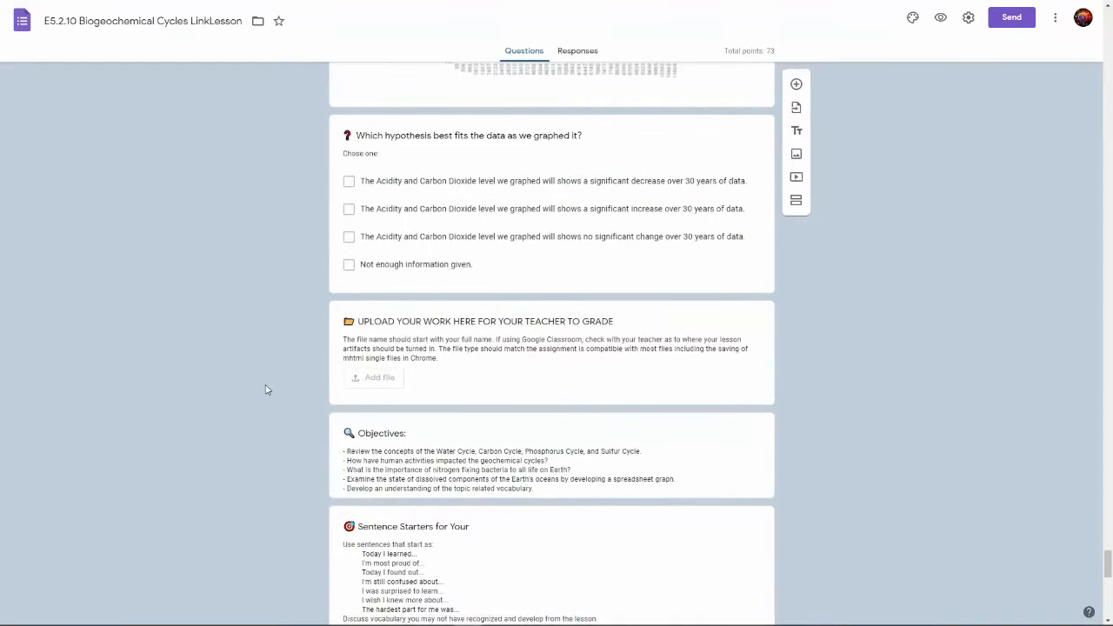
scroll(down, 3)
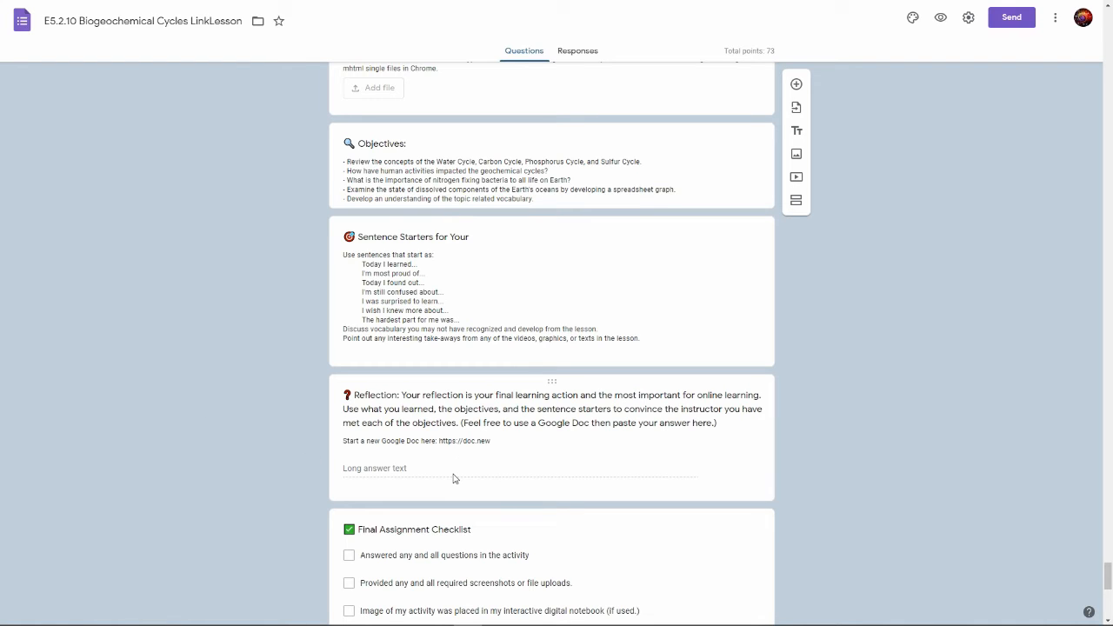
scroll(down, 3)
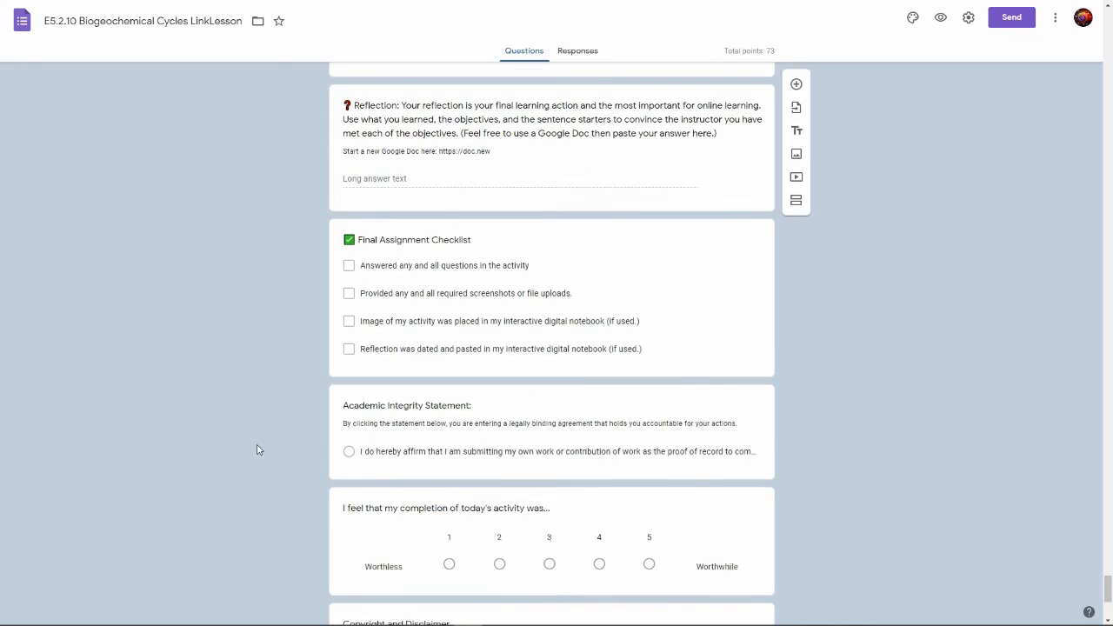
scroll(down, 3)
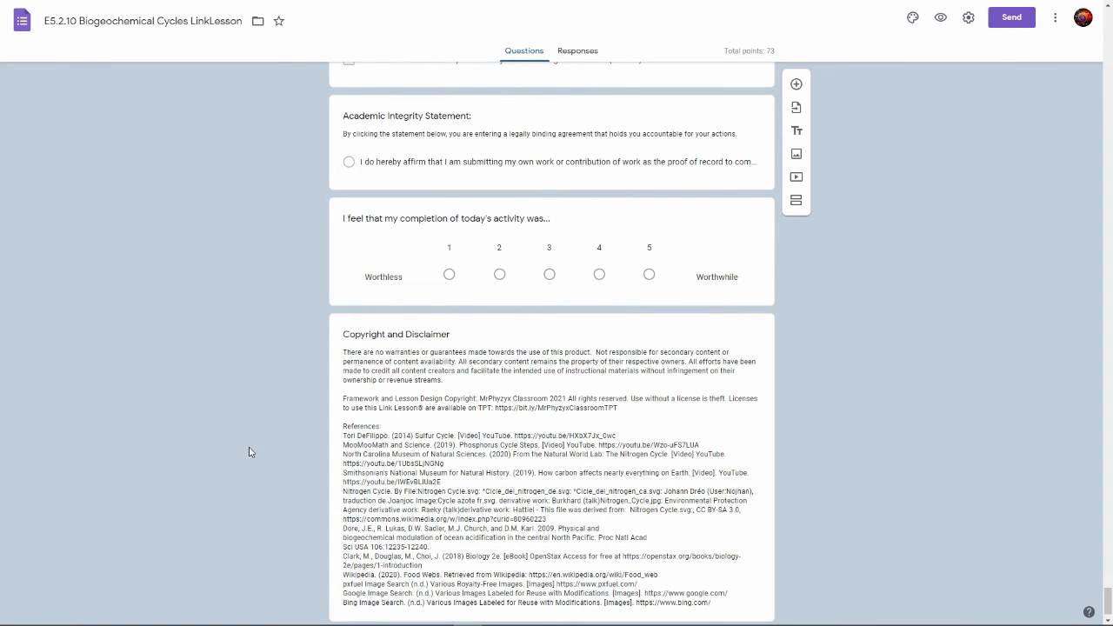
scroll(down, 3)
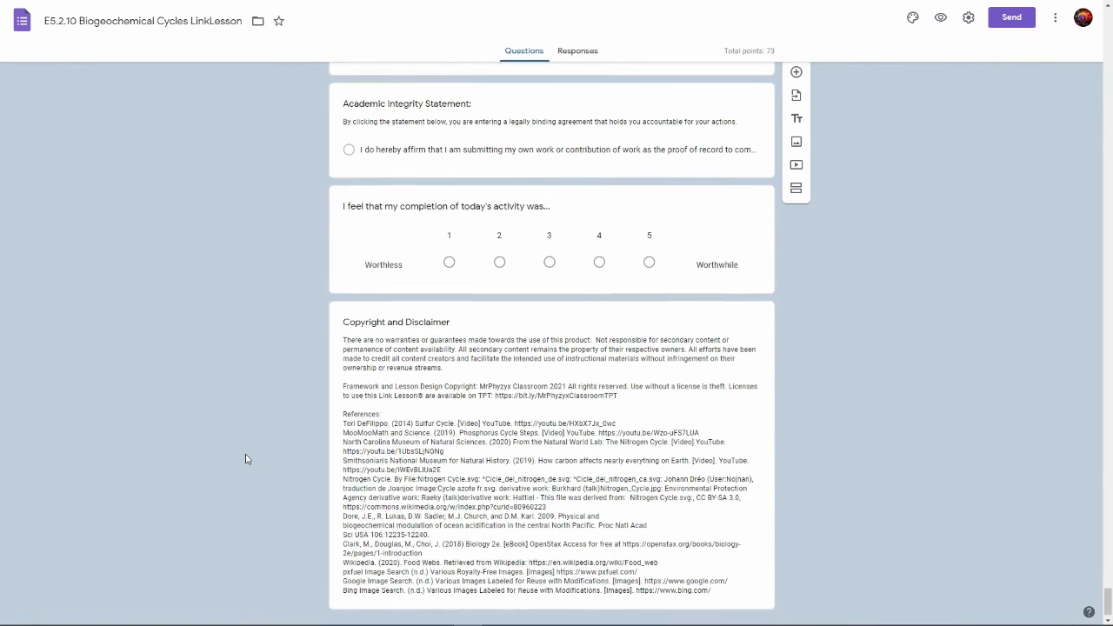